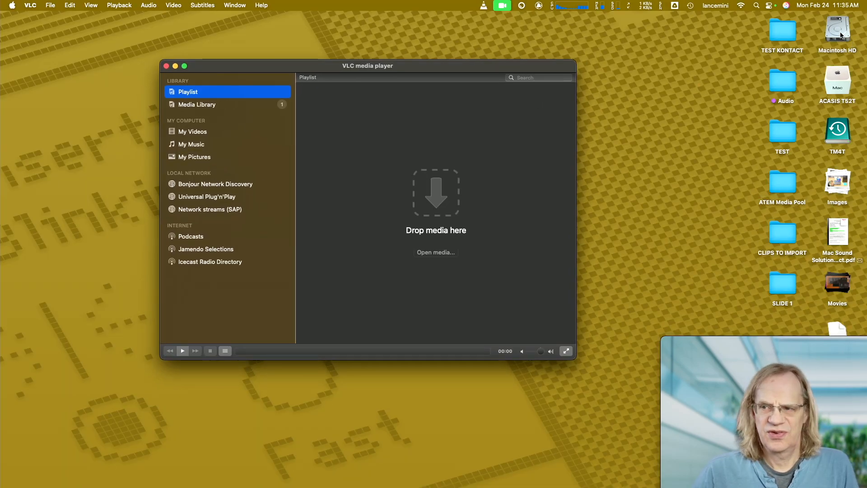
Open the 4KSDR240FPS folder and load its 96 .mov clips into the VLC playlist.
double_click(837, 30)
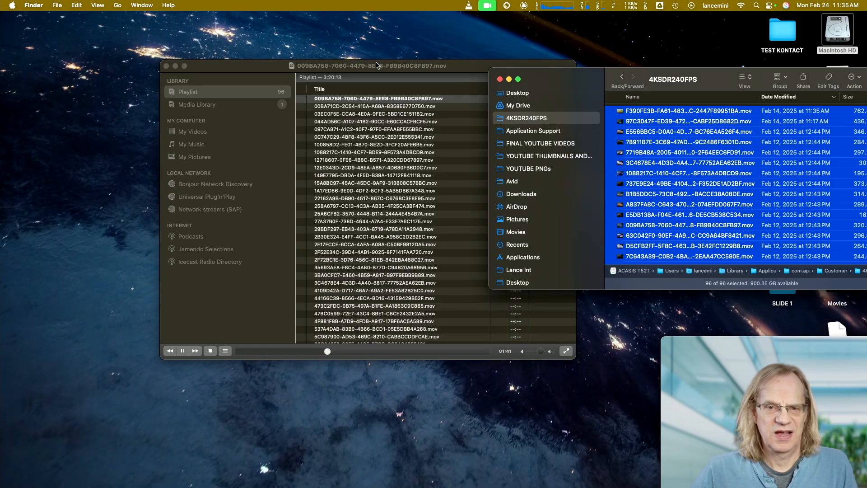
left_click(53, 5)
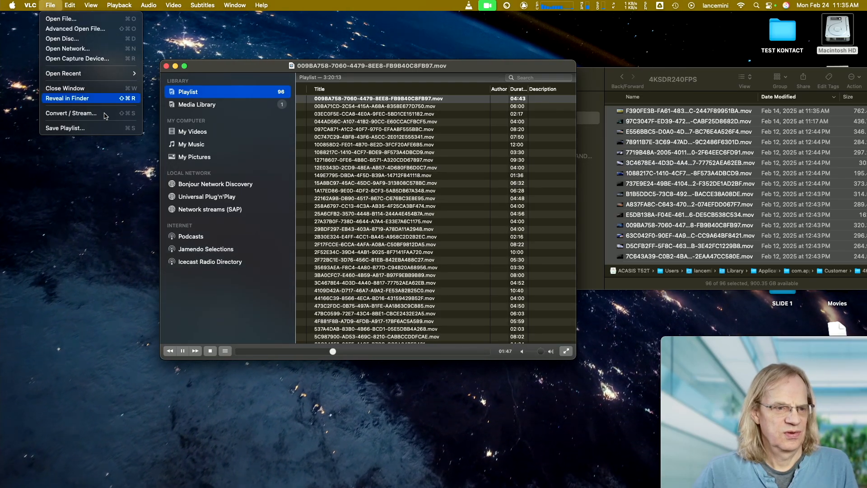
Save the 96-clip playlist to Documents as 'Apple Screensavers' in Extended M3U format.
left_click(64, 128)
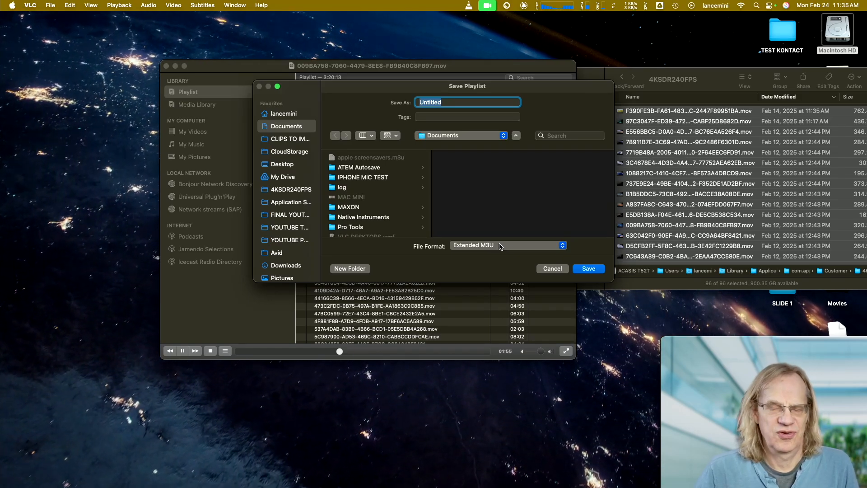
left_click(505, 245)
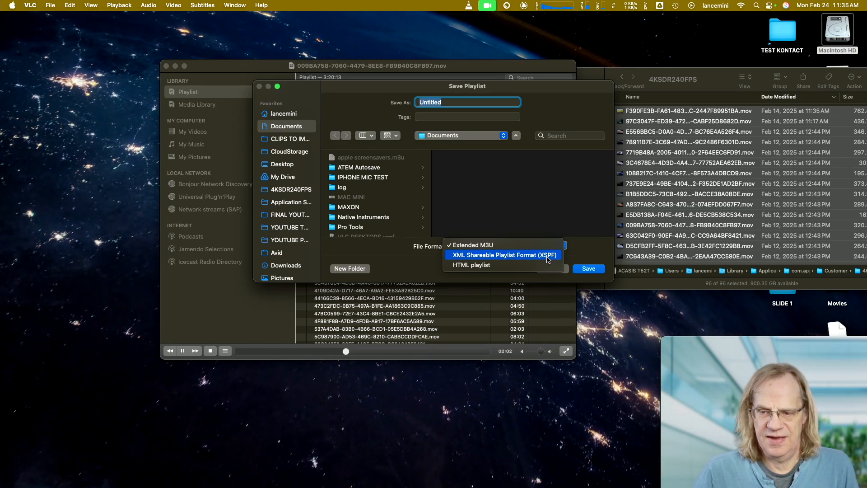
left_click(472, 245)
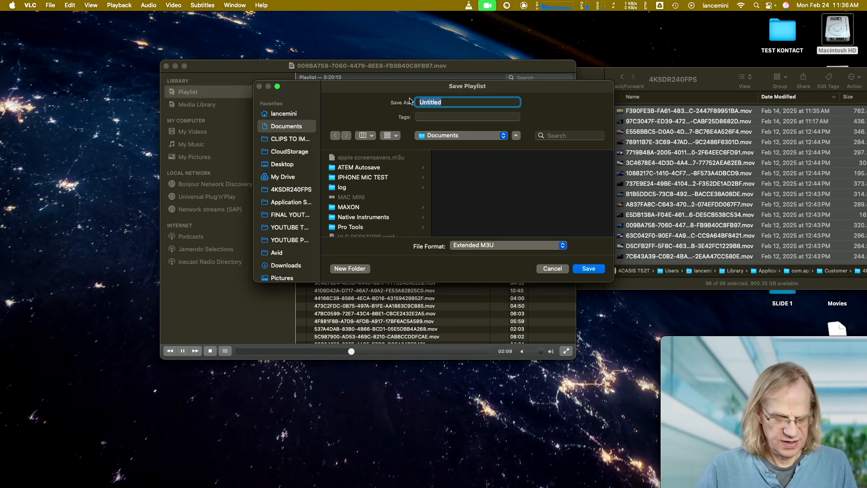
type("Apple S")
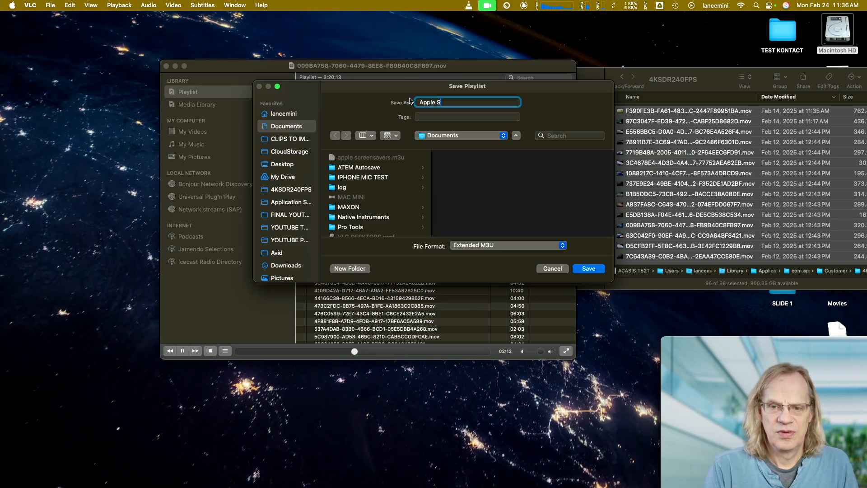
type("creensavers")
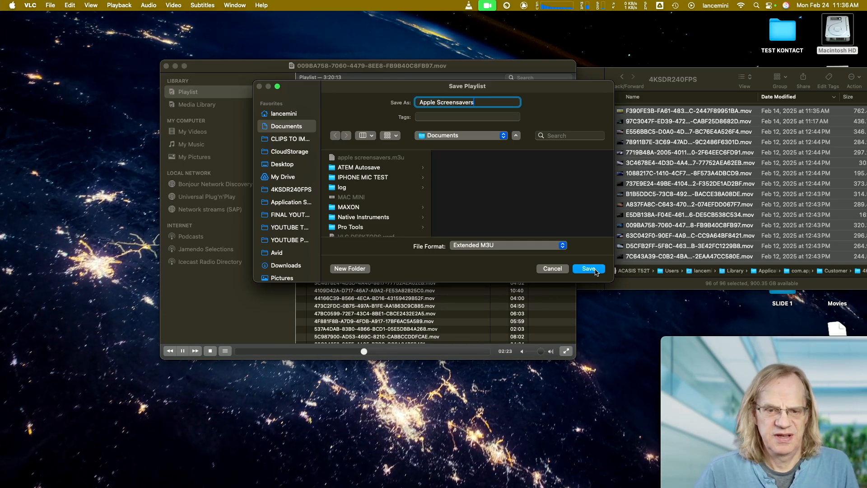
left_click(587, 269)
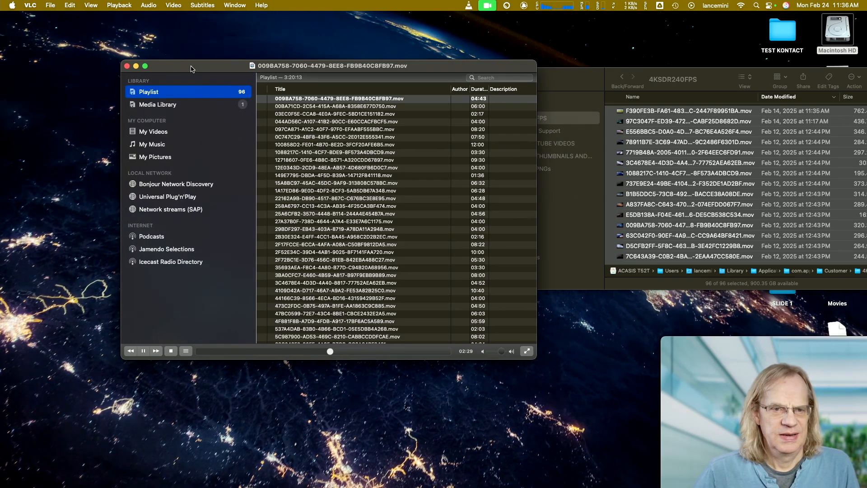
Show all VLC preferences on the Video section, with wallpaper mode and screensaver disabling enabled.
left_click(30, 5)
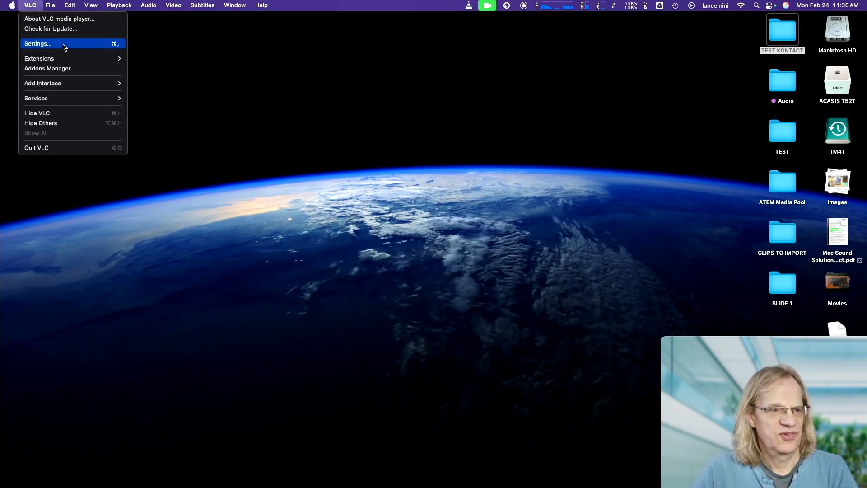
left_click(37, 43)
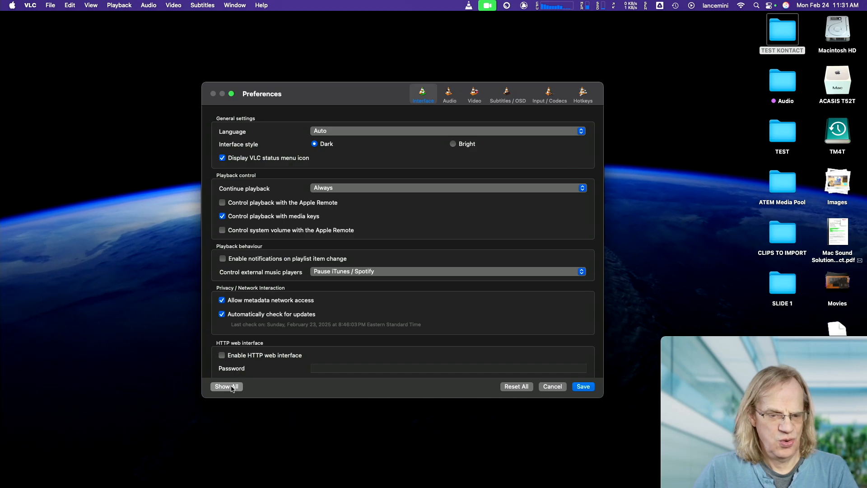
left_click(226, 386)
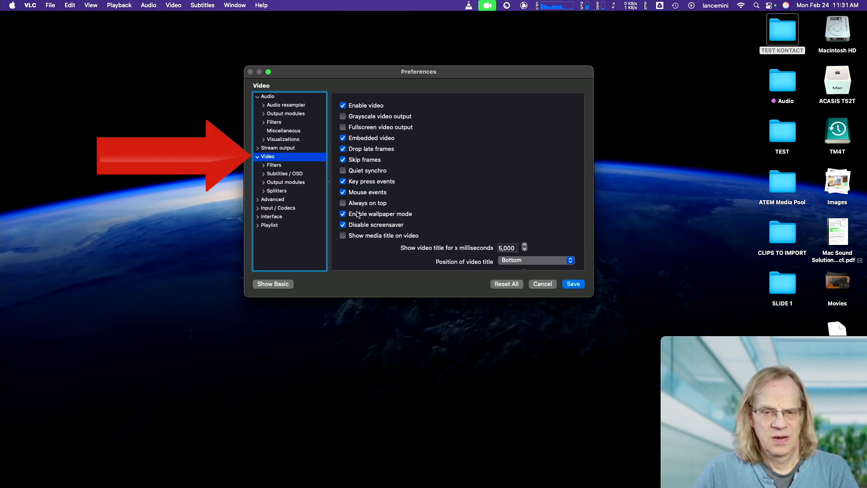
mouse_move(380, 213)
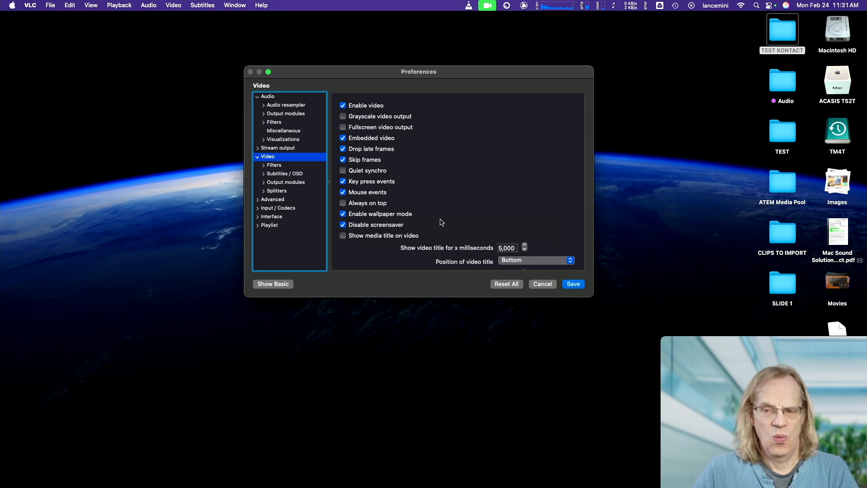
left_click_drag(419, 72, 435, 67)
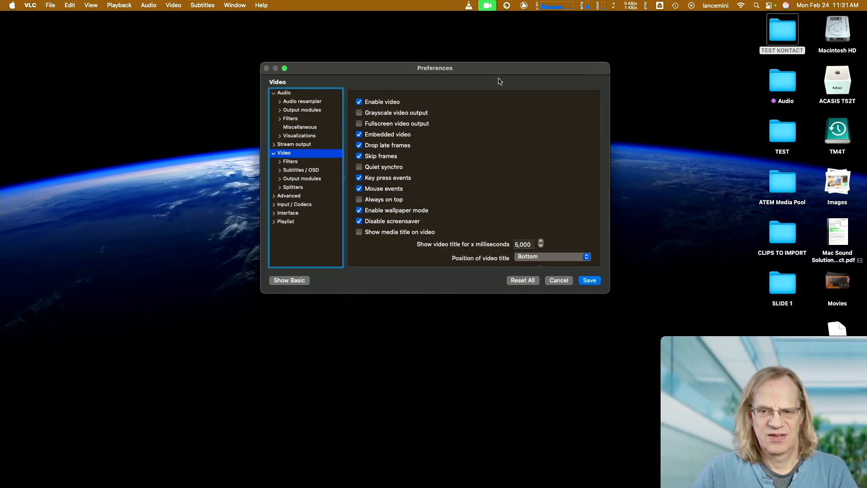
Close the Preferences window and reposition the 96-item playlist window.
left_click(558, 280)
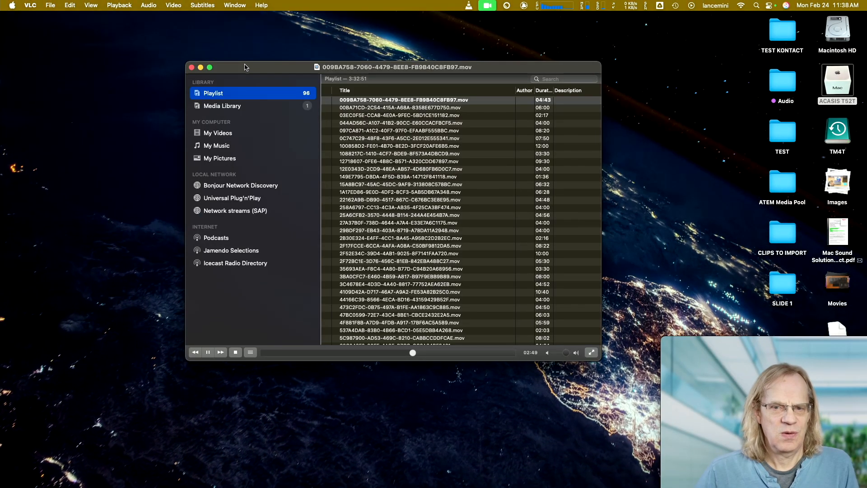
left_click_drag(245, 66, 237, 76)
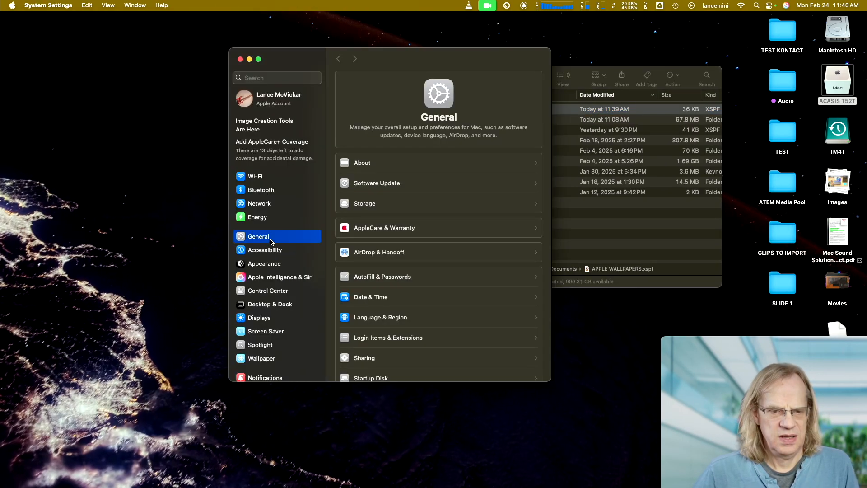
mouse_move(404, 301)
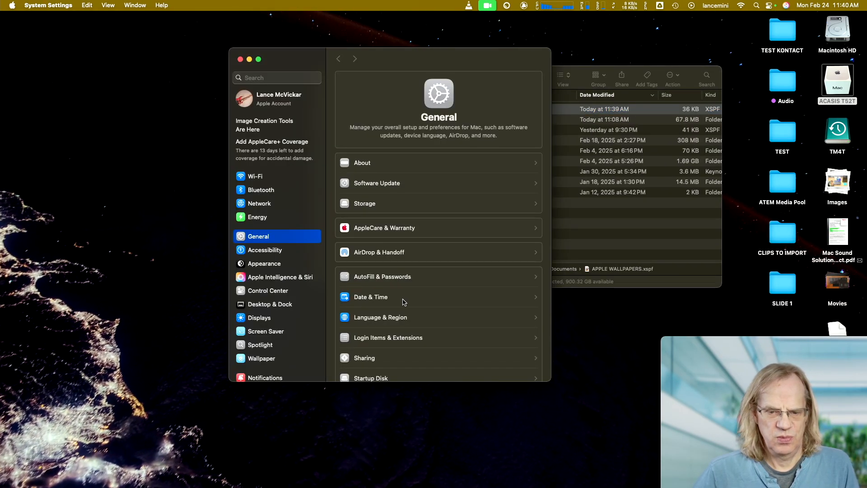
Add APPLE WALLPAPERS.xspf from Documents to Open at Login in Login Items & Extensions.
scroll("down", 3)
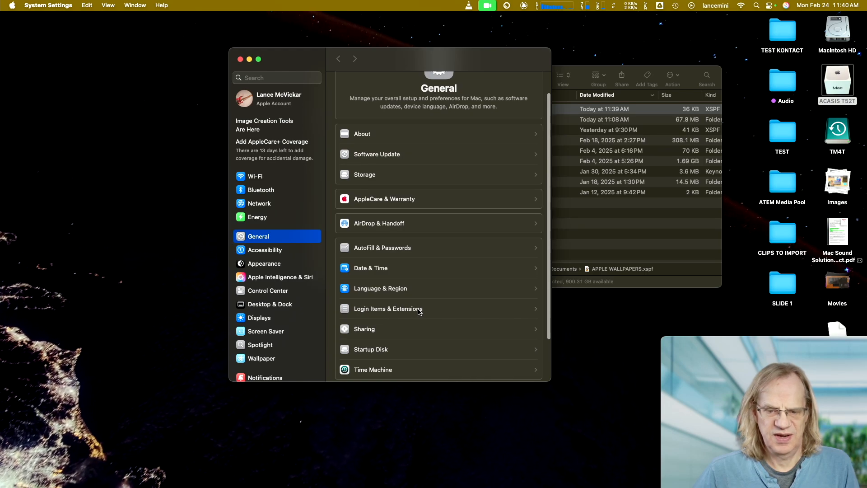
left_click(387, 309)
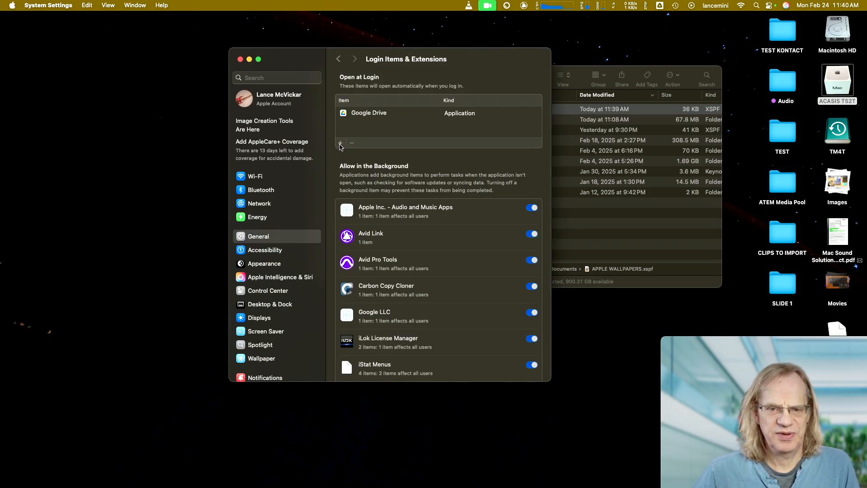
left_click(340, 143)
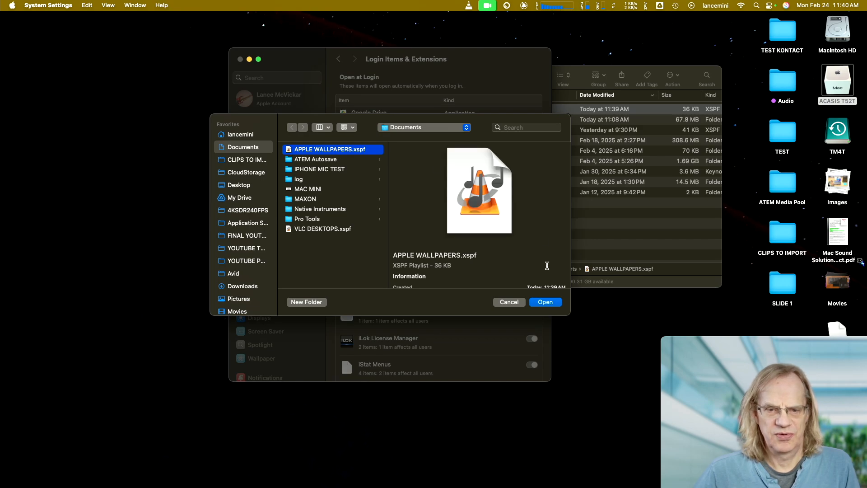
left_click(544, 302)
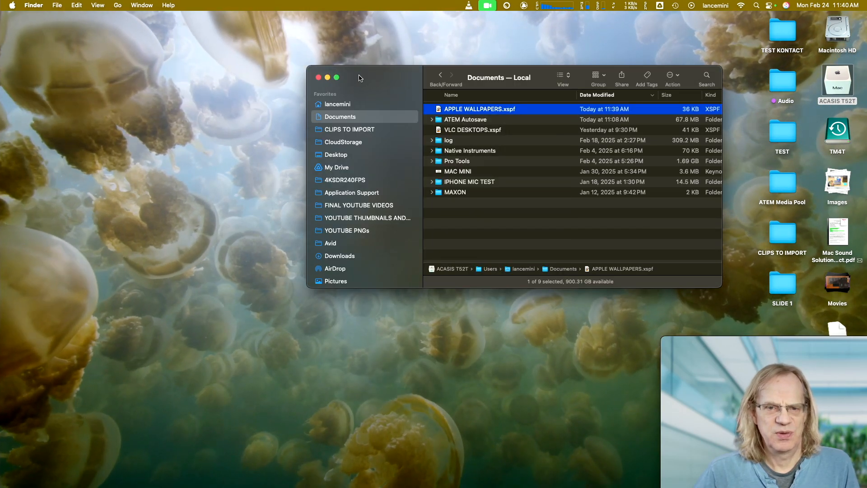
Restart the Mac from the Apple menu and confirm the restart.
left_click(318, 77)
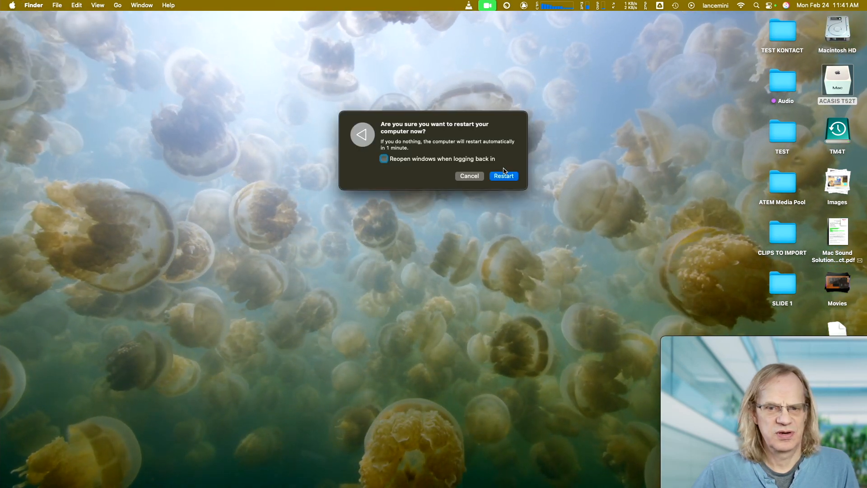
left_click(502, 176)
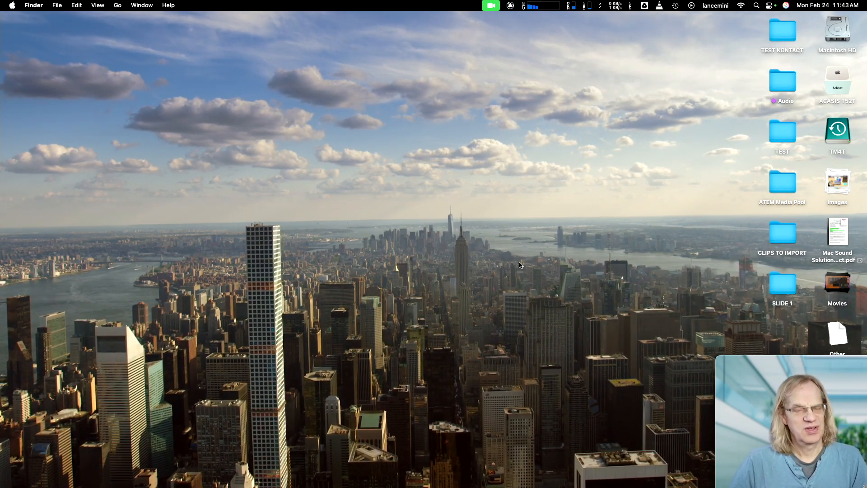
Launch VLC from the Dock and start the saved screensaver playlist behind the desktop icons.
key("cmd+tab")
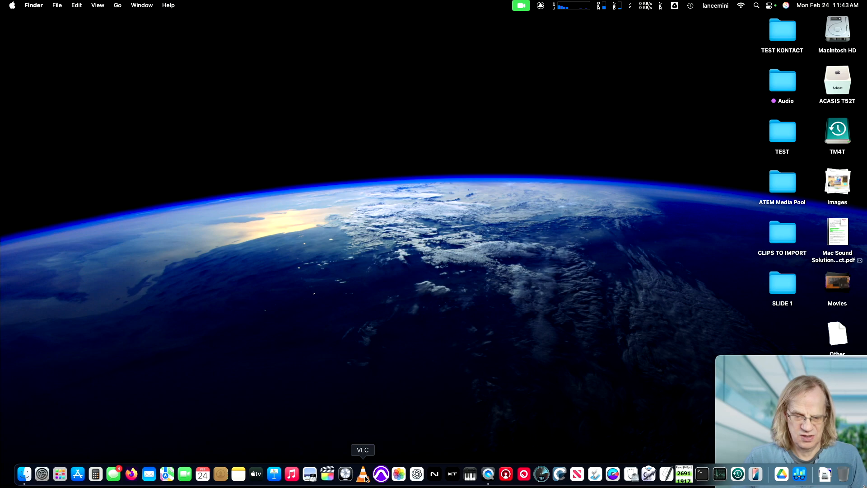
left_click(363, 473)
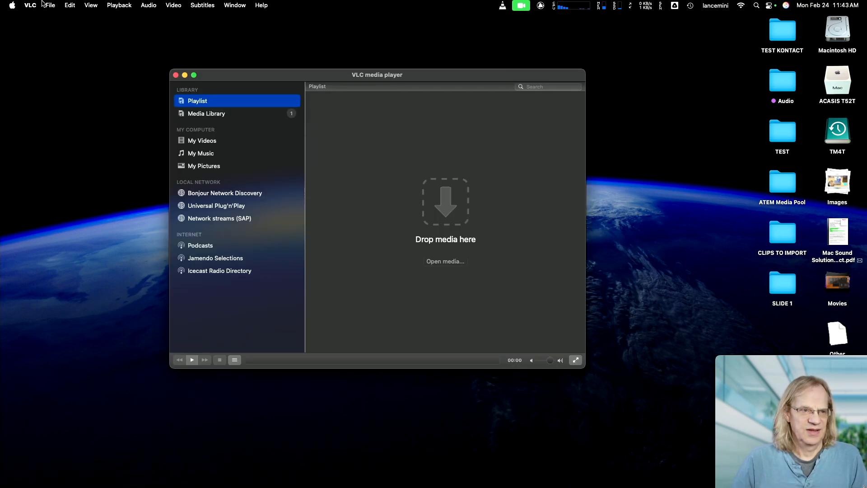
left_click(49, 5)
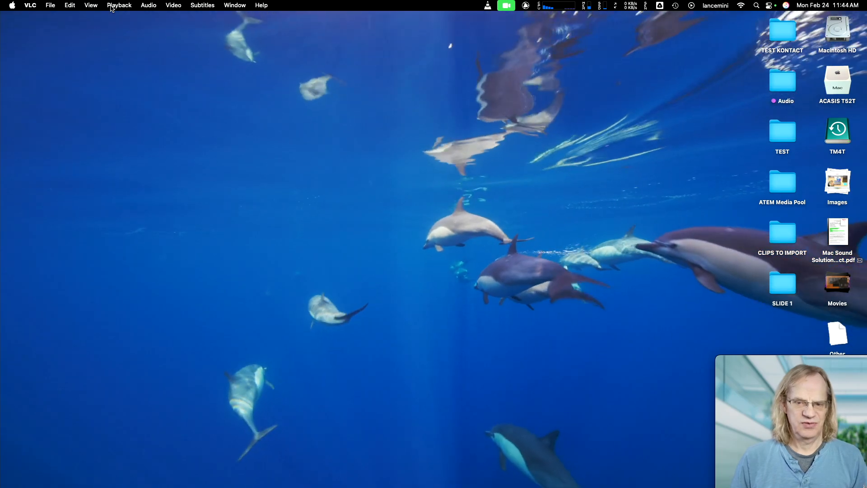
Set VLC playback speed to 0.25x, then return to the desktop.
left_click(90, 5)
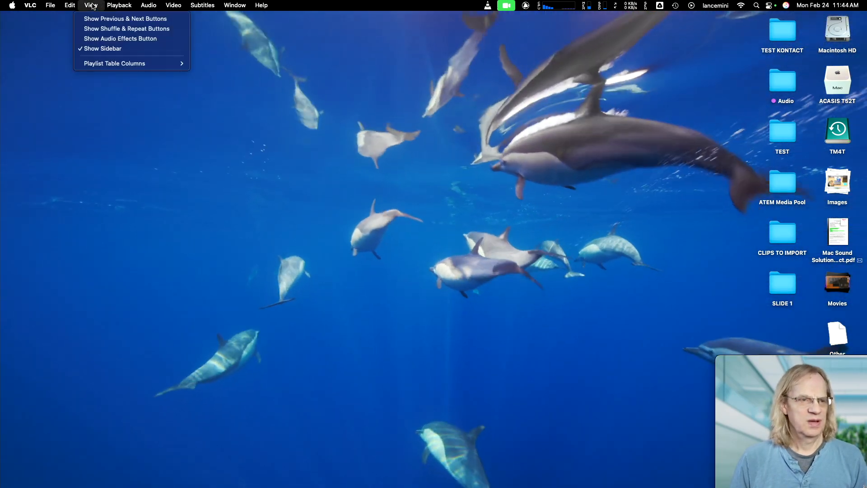
left_click(119, 5)
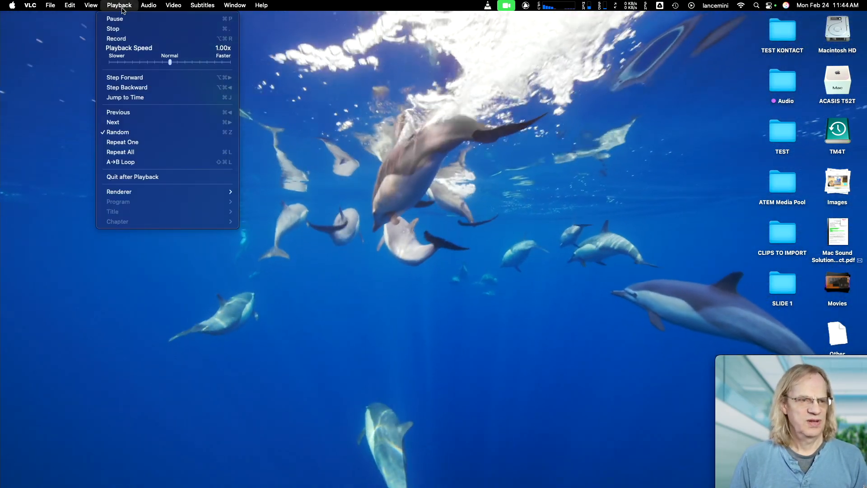
left_click_drag(170, 62, 110, 62)
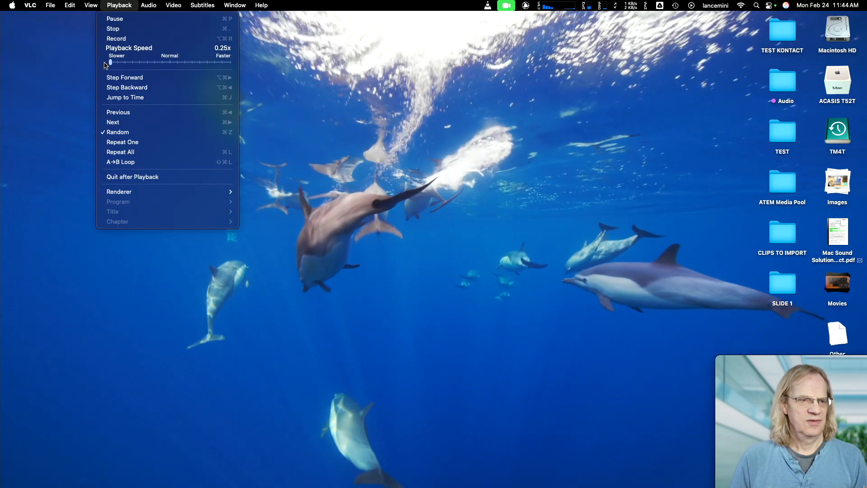
left_click(79, 68)
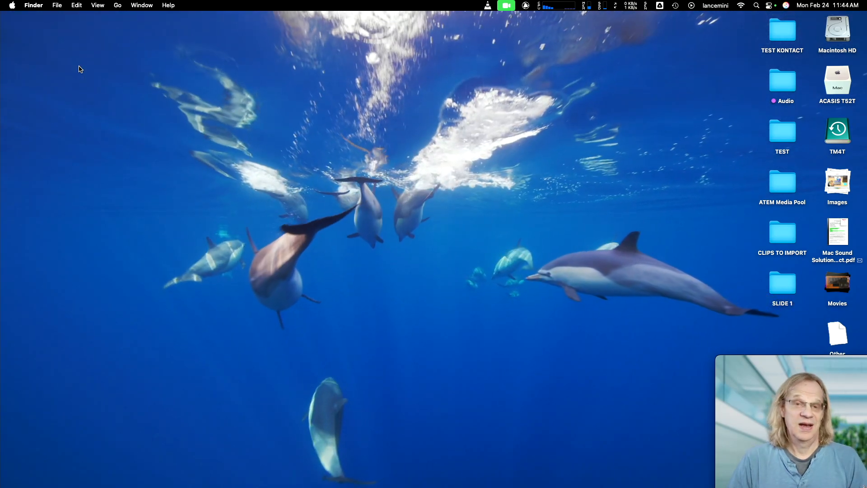